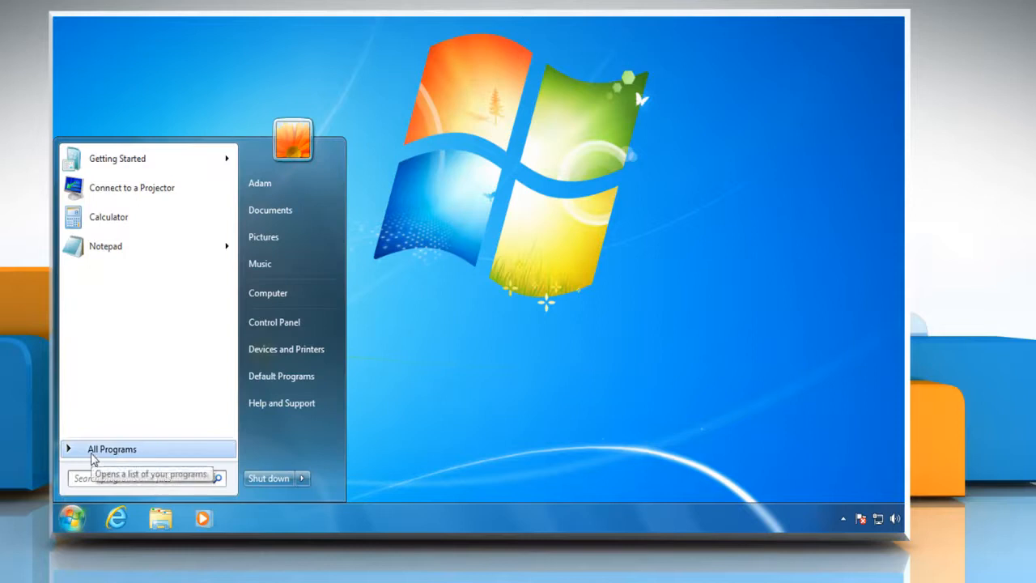
- Launch Windows Media Player from All Programs and open Set up sync for the E:\ drive
left_click(111, 449)
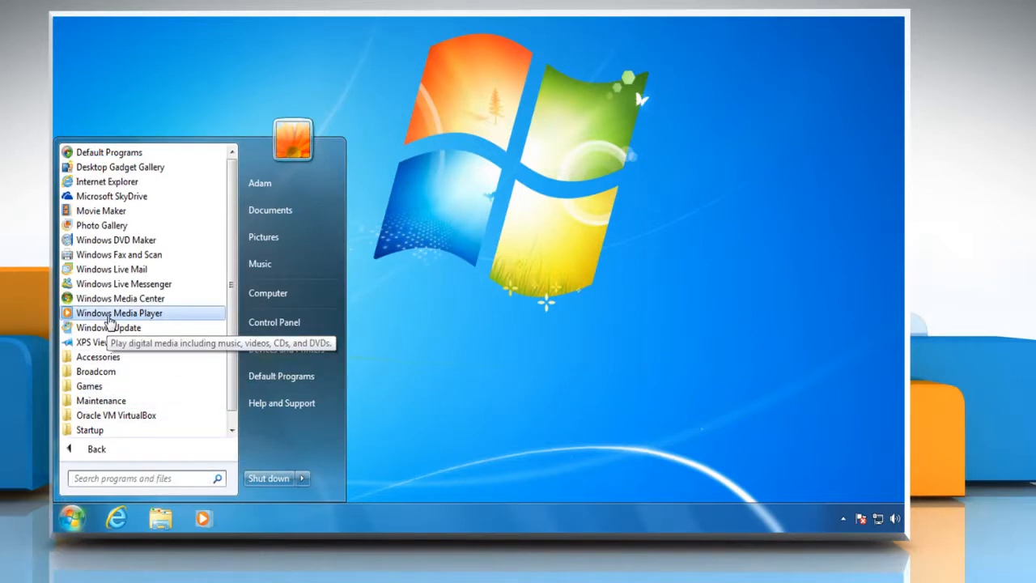
left_click(119, 312)
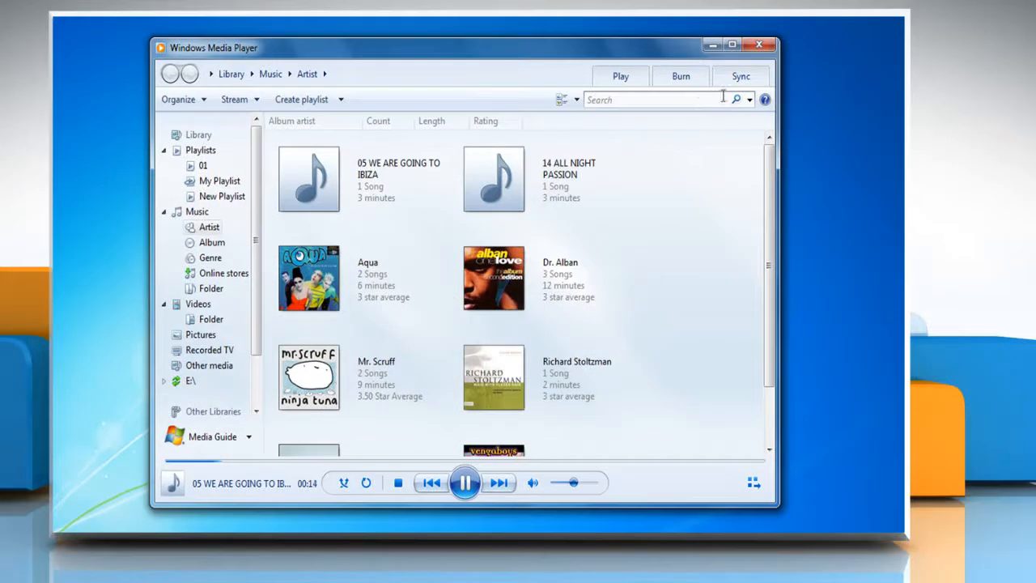
left_click(740, 76)
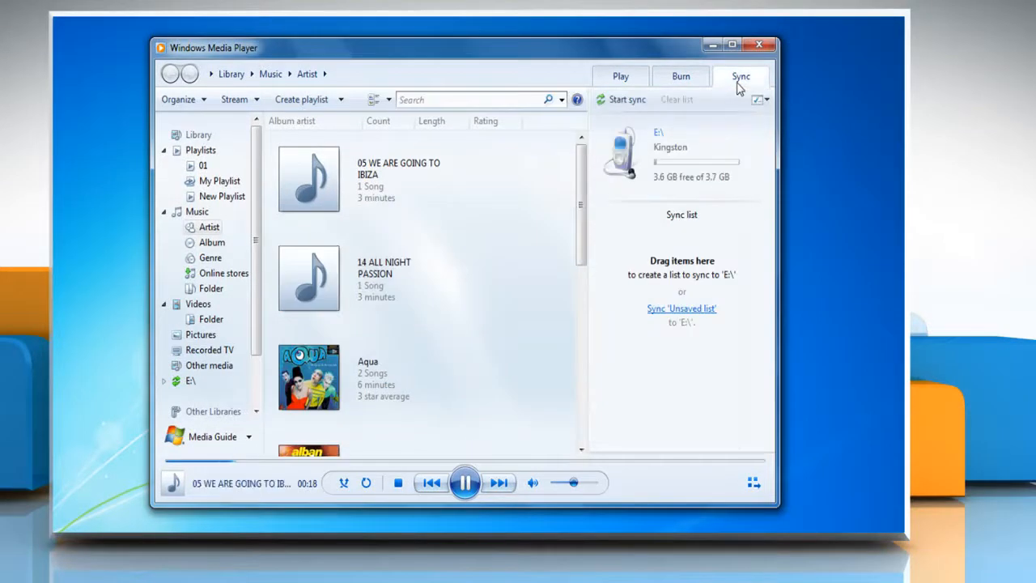
left_click(759, 100)
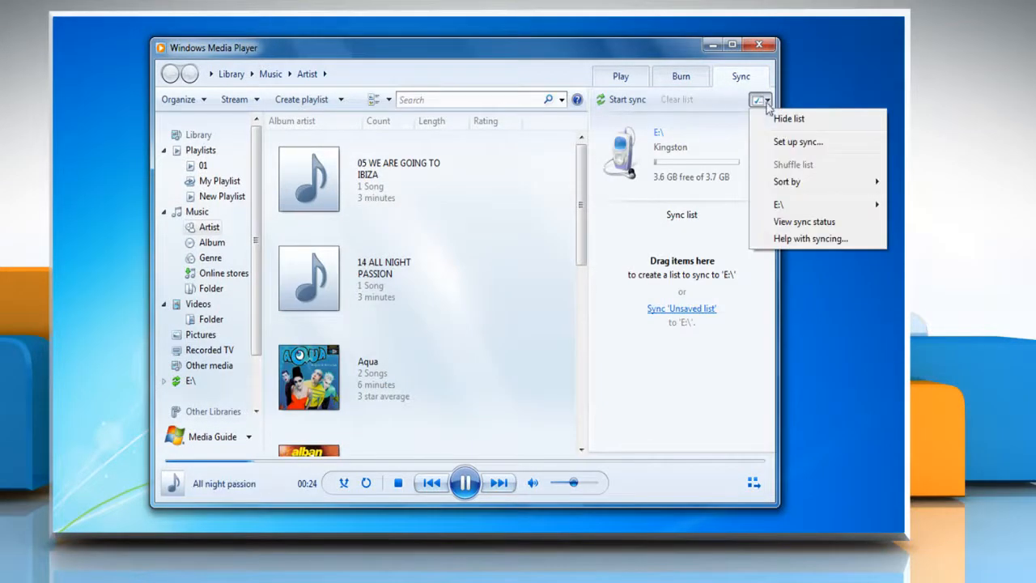
mouse_move(798, 141)
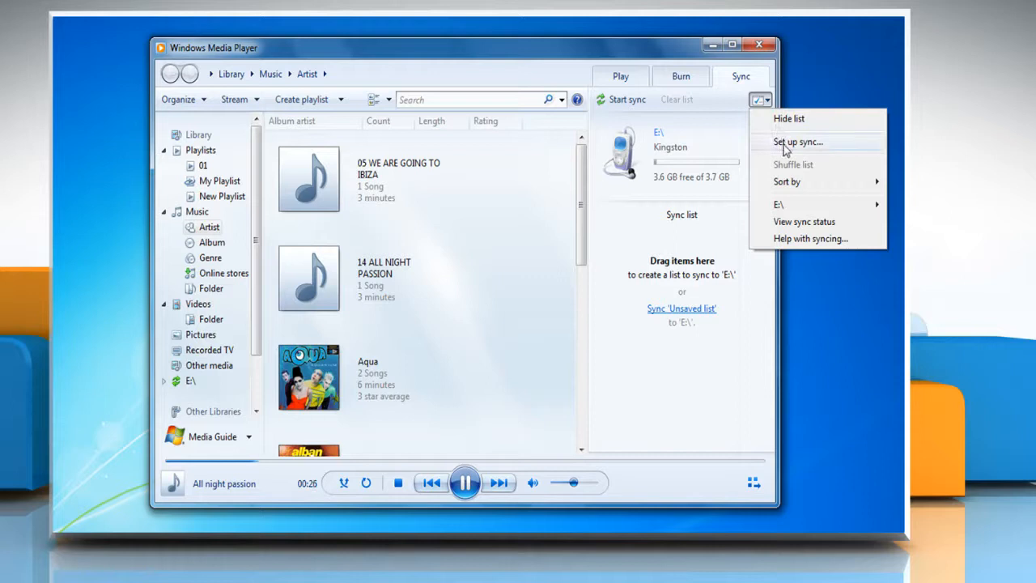
left_click(797, 141)
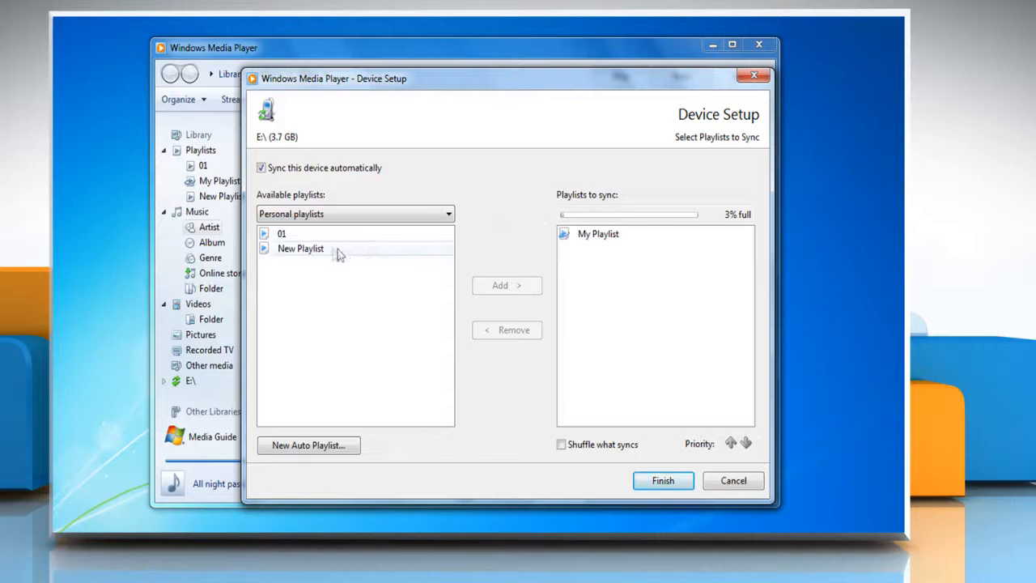
- Add New Playlist from the available playlists to the E:\ drive's sync list
left_click(301, 249)
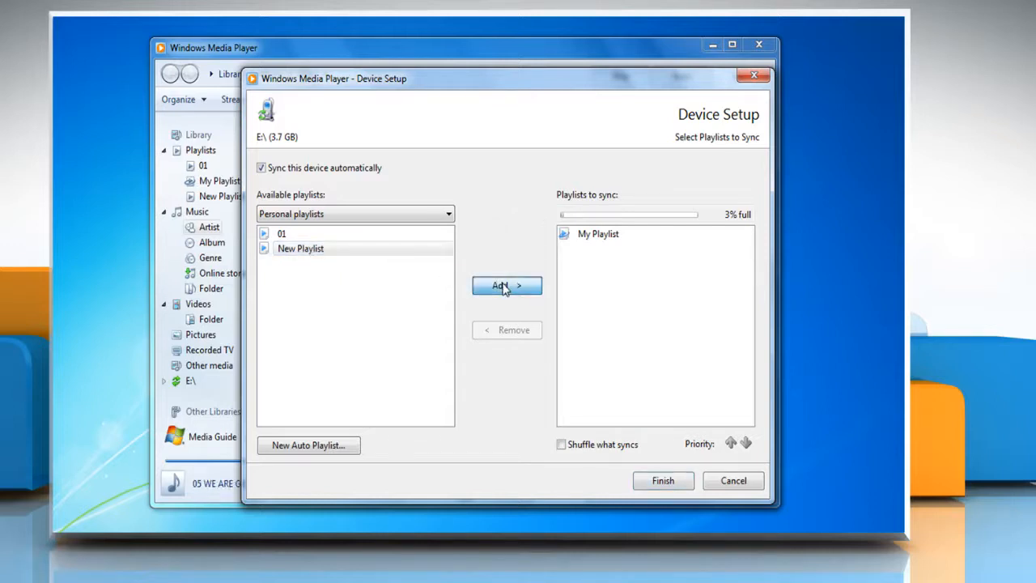
left_click(507, 285)
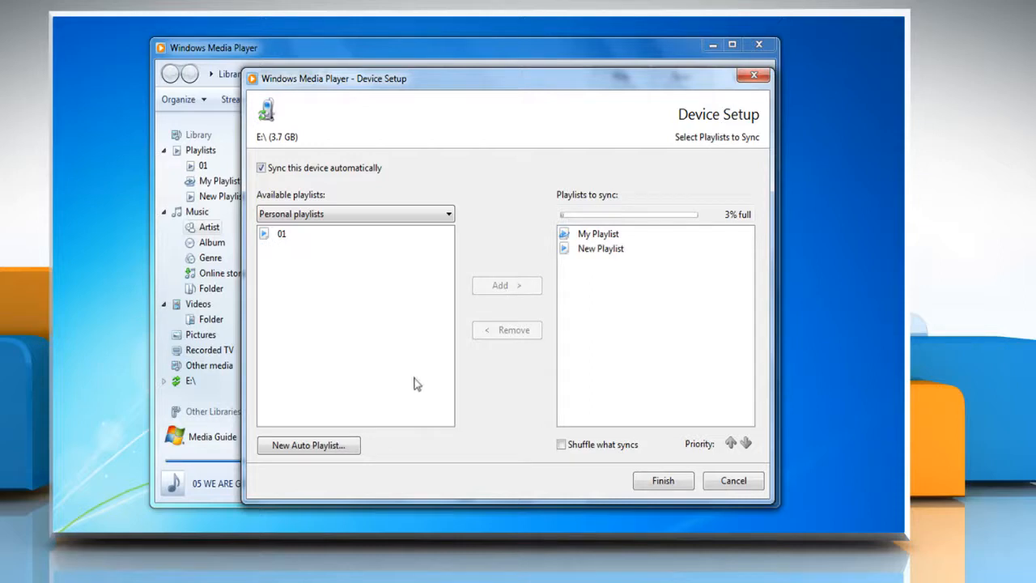
mouse_move(308, 445)
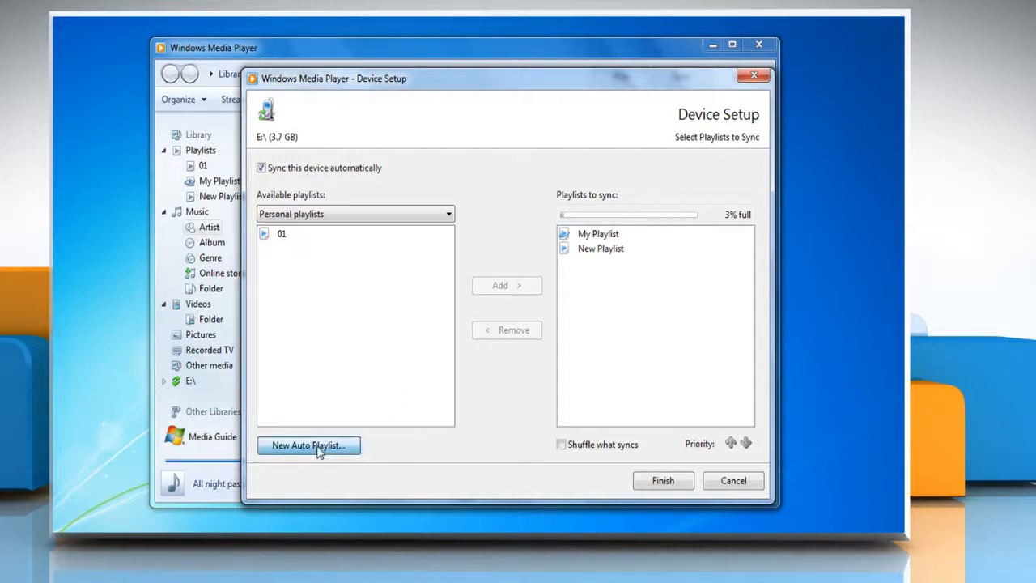
- Create a New Auto Playlist with My rating at least 4 stars, then remove it from syncing
left_click(307, 446)
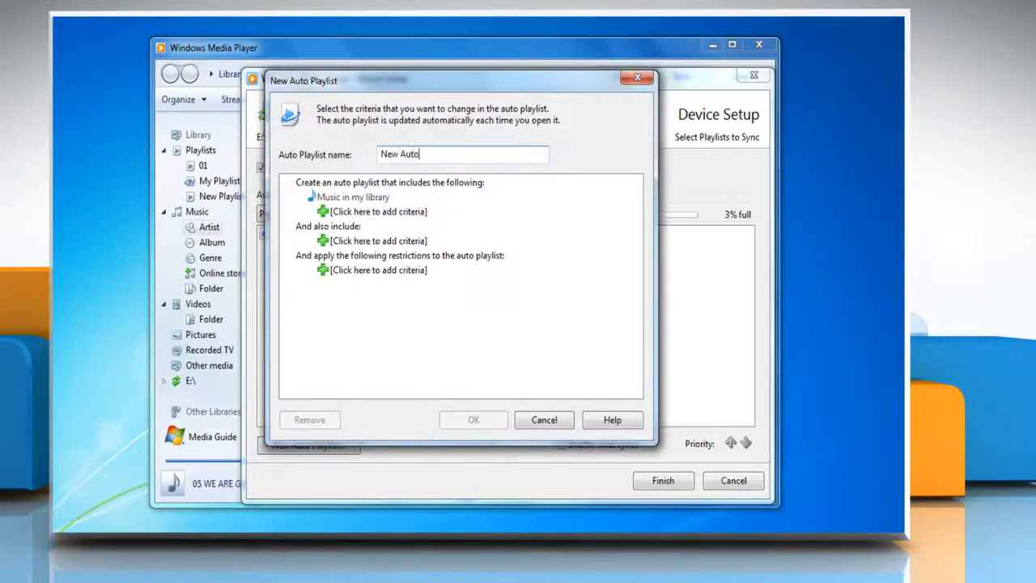
left_click(378, 211)
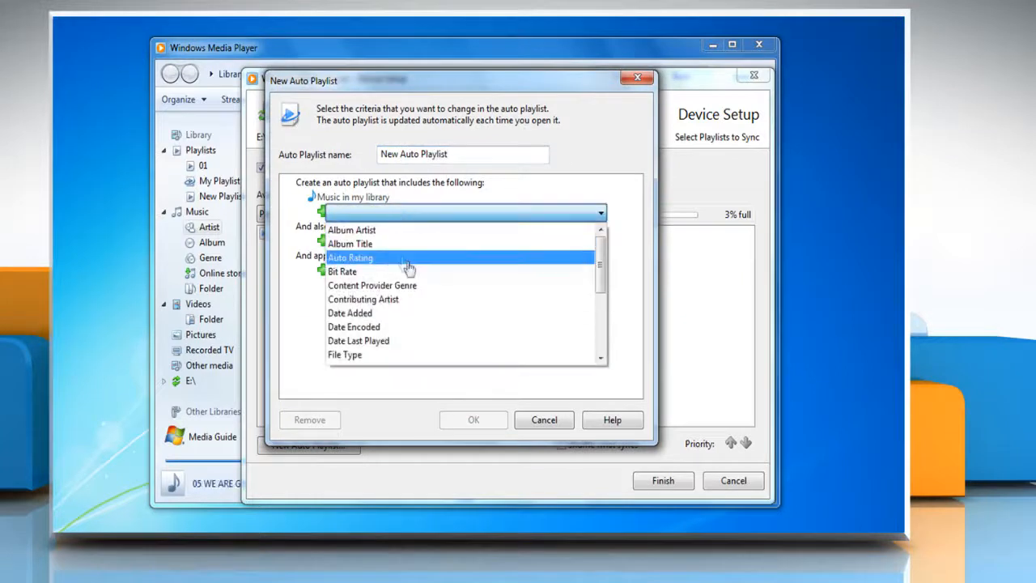
left_click(351, 257)
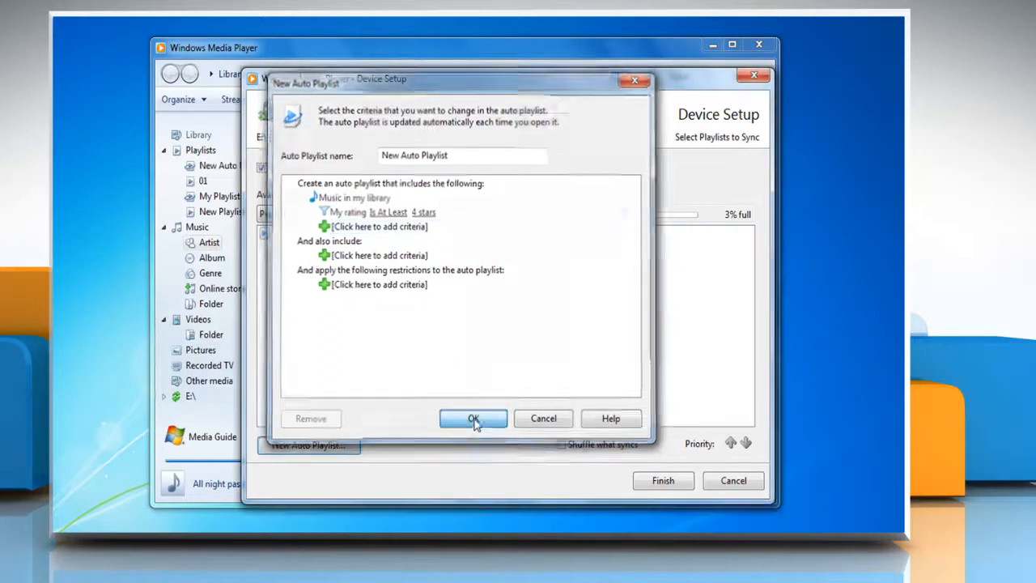
left_click(473, 418)
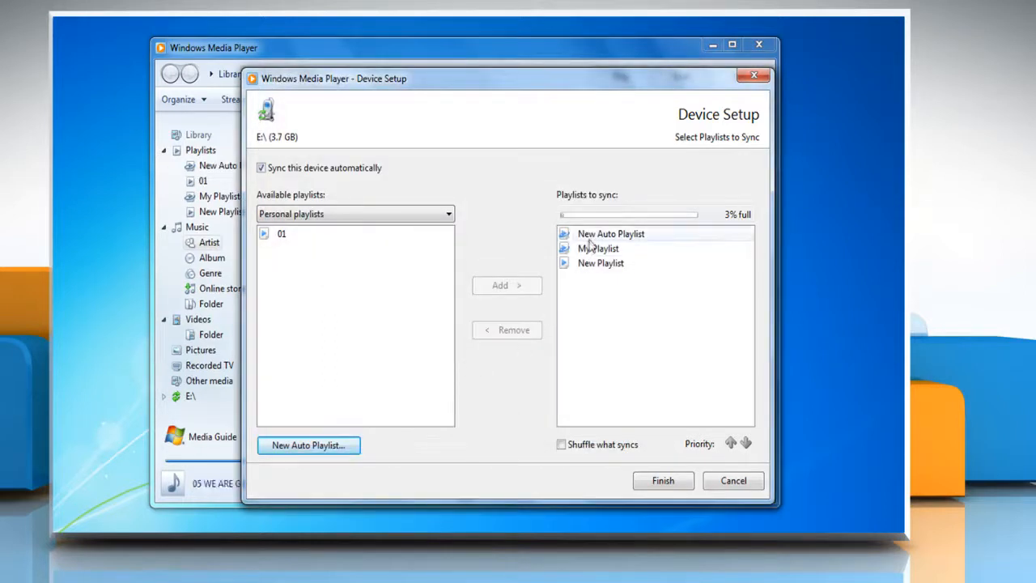
left_click(611, 233)
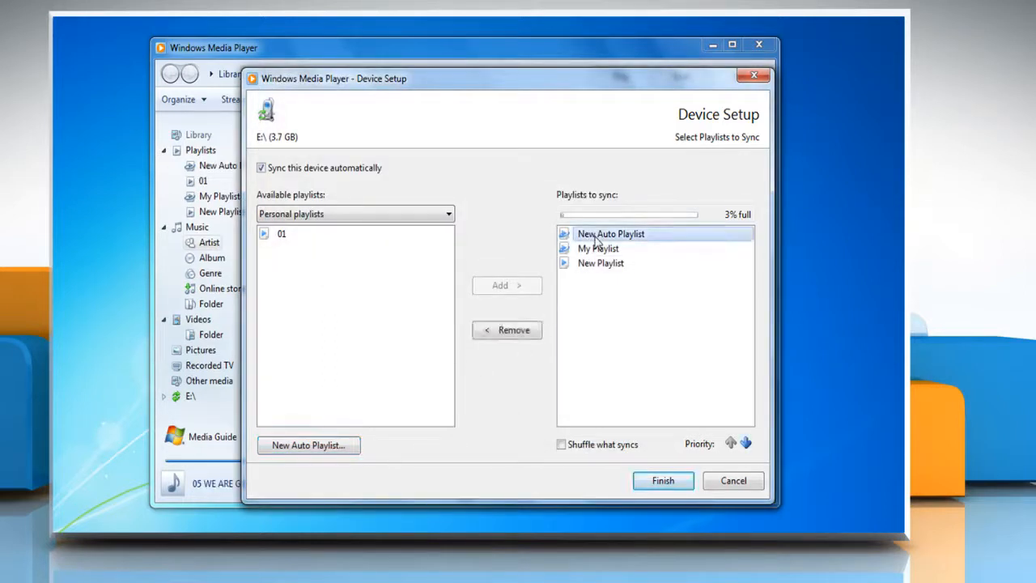
left_click(507, 330)
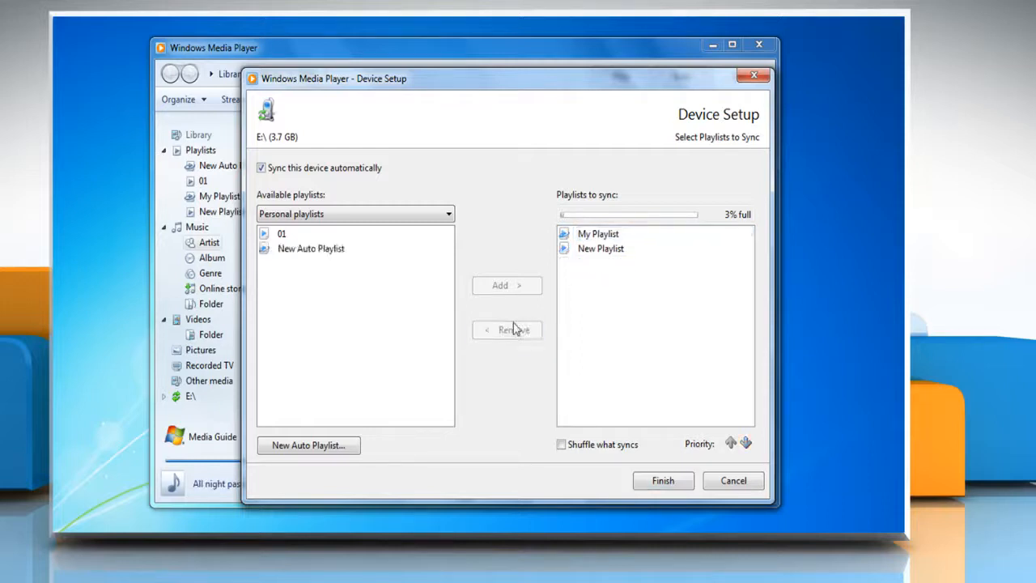
mouse_move(595, 265)
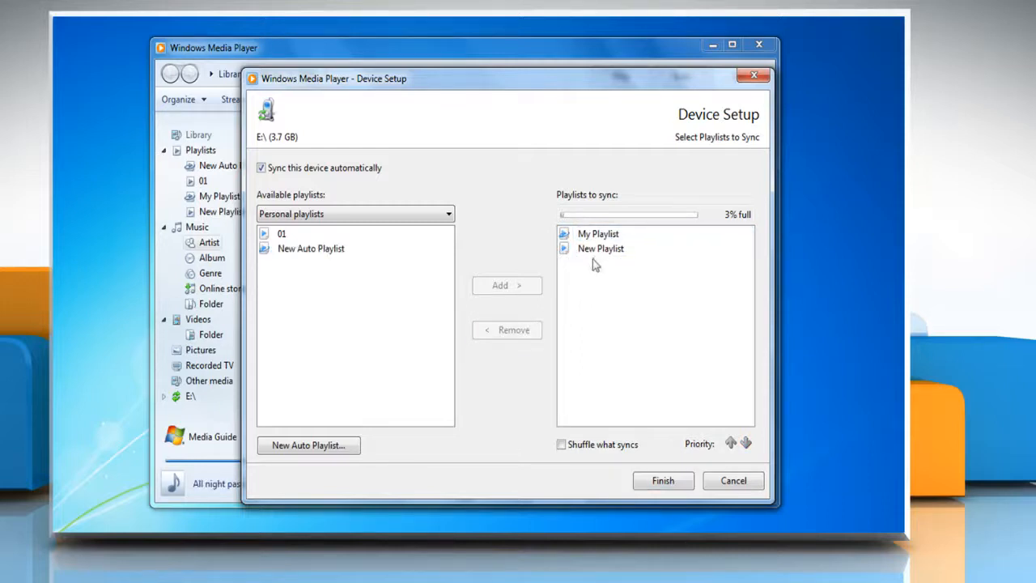
- Raise New Playlist to top priority, enable Shuffle what syncs, finish, and view E:\
left_click(601, 249)
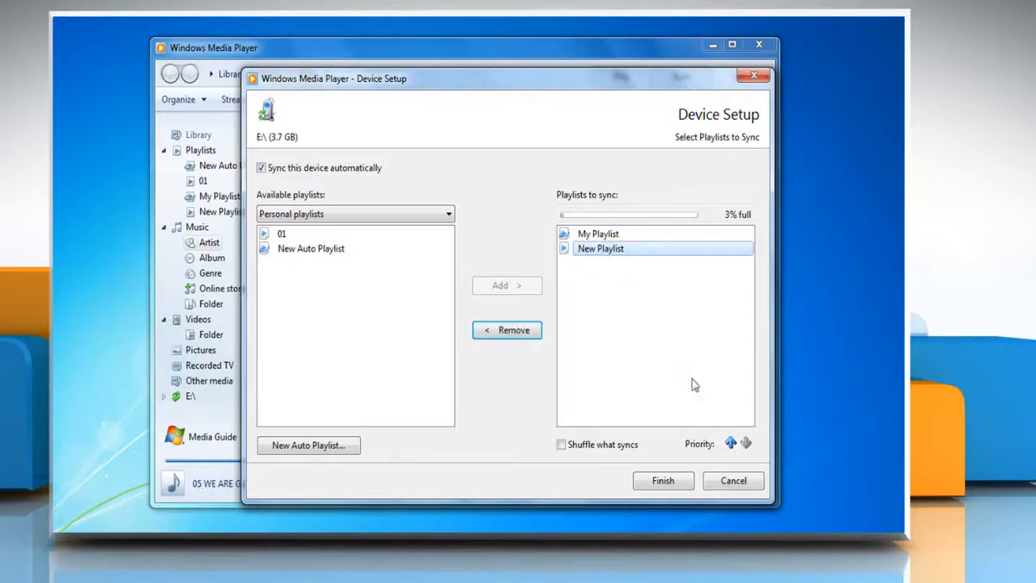
left_click(730, 443)
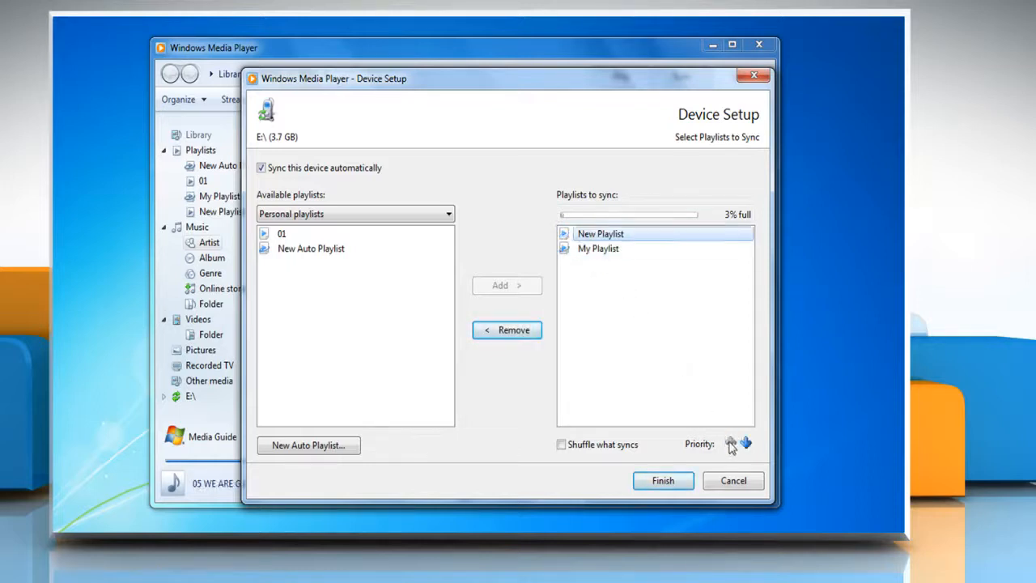
mouse_move(664, 429)
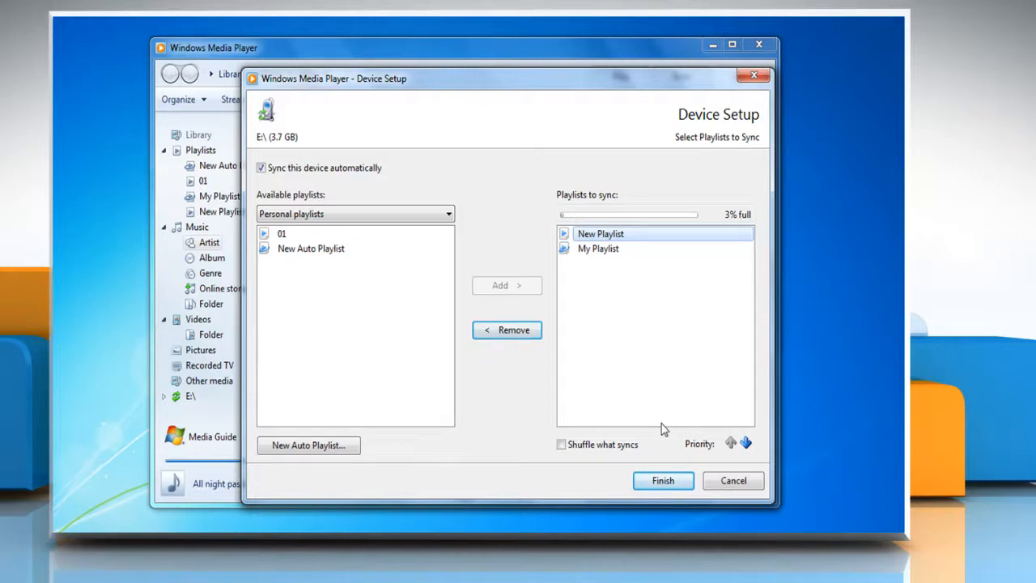
mouse_move(639, 429)
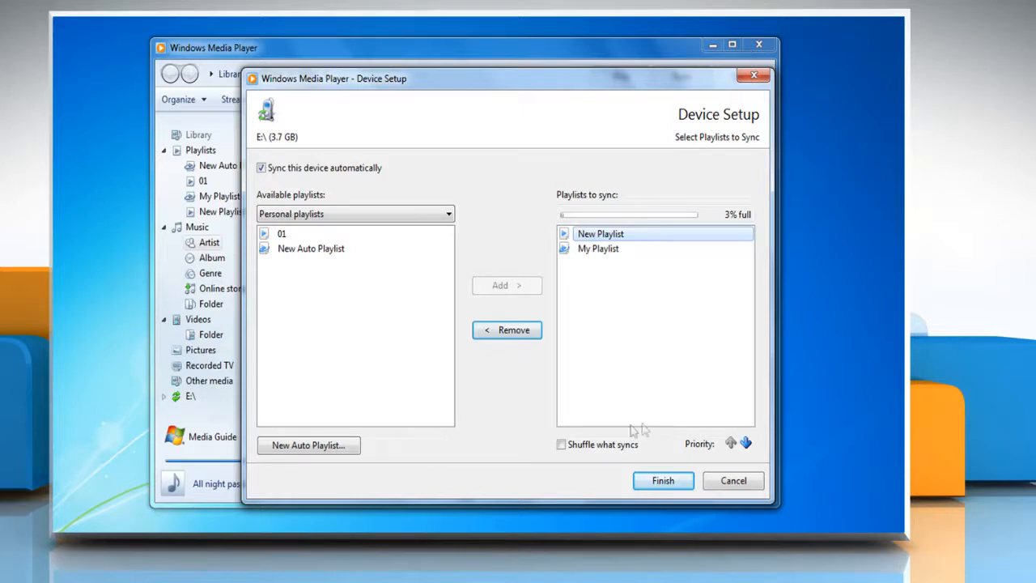
left_click(561, 444)
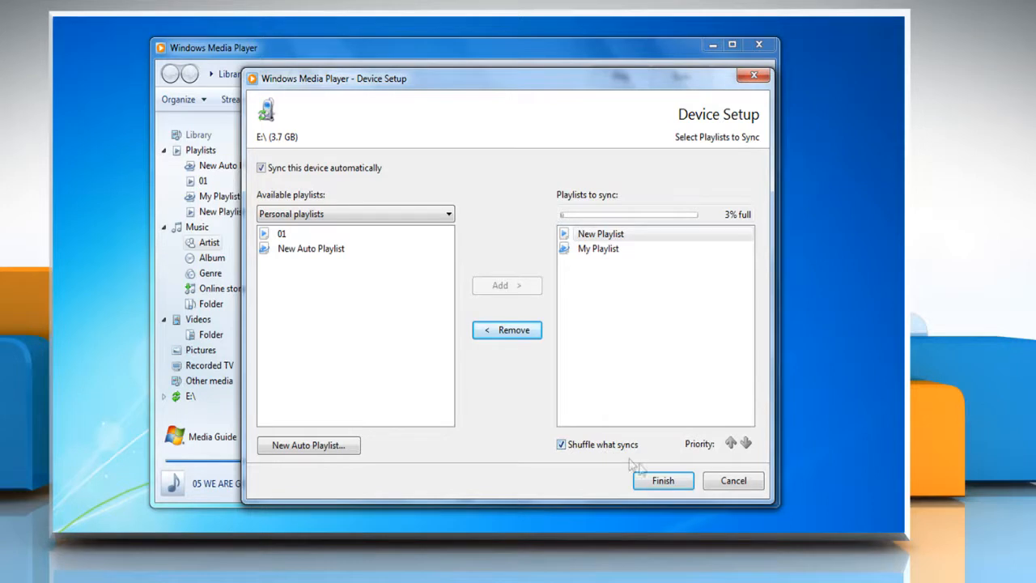
left_click(662, 479)
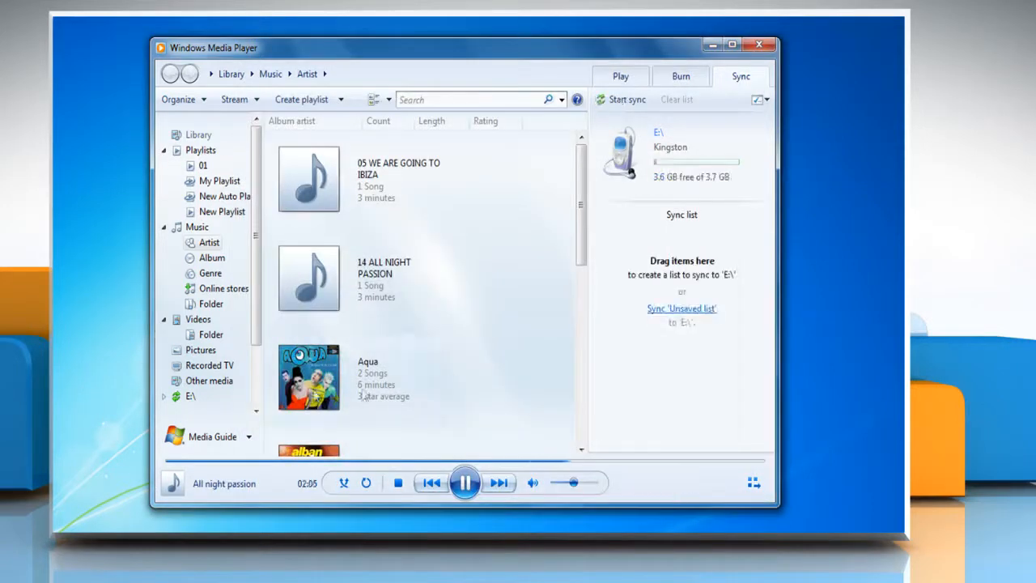
left_click(191, 395)
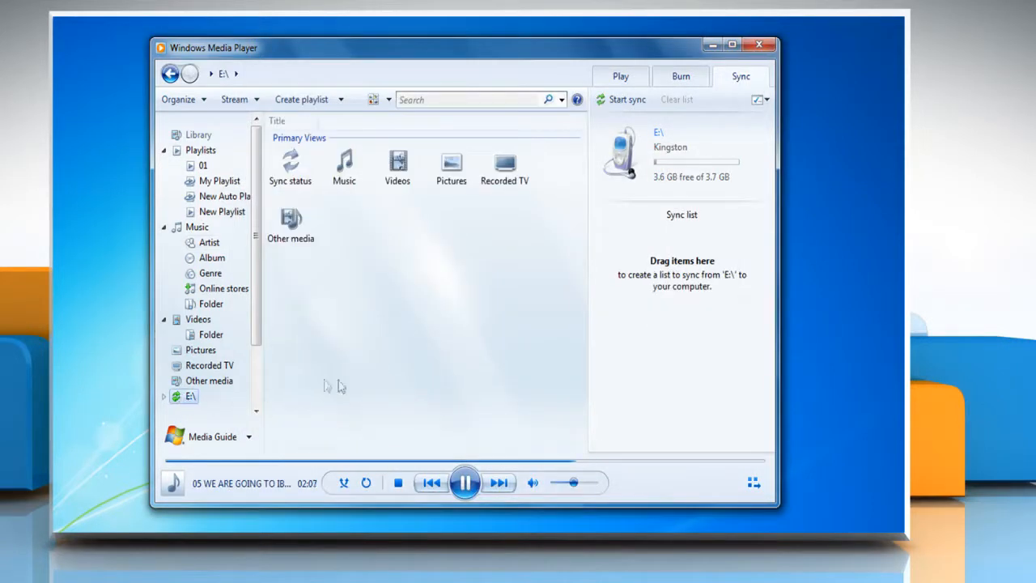